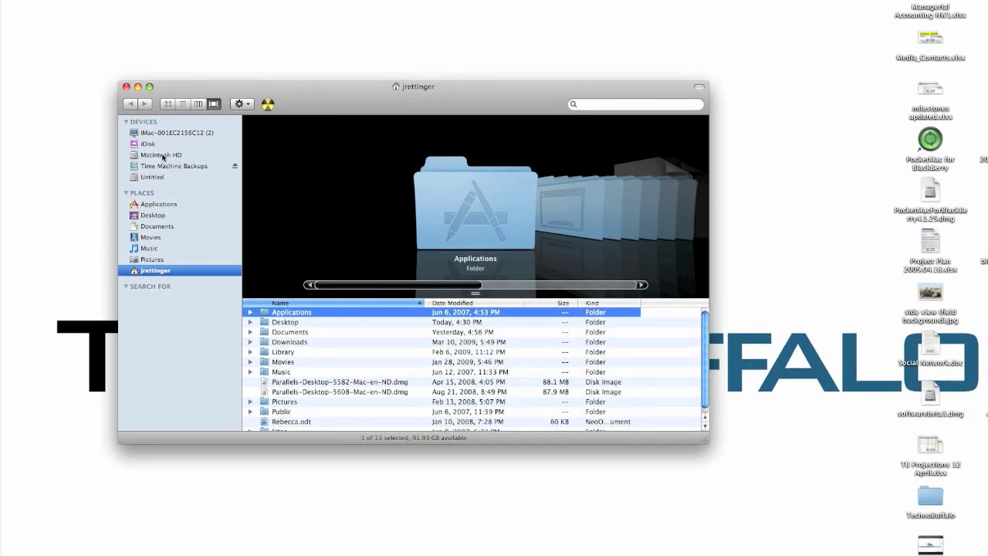
Select Macintosh HD in the Finder sidebar to list Applications, Developer, Library, System and Users.
left_click(162, 144)
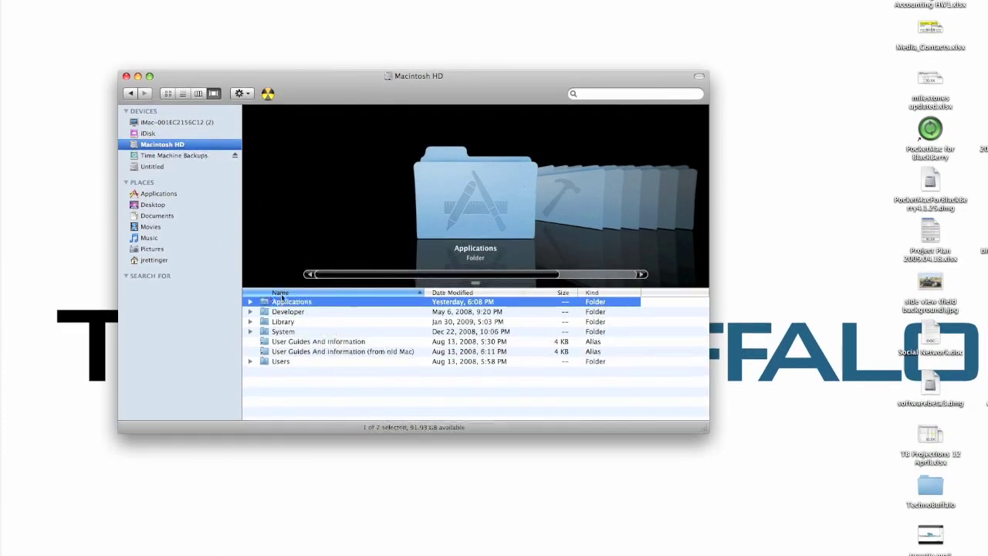